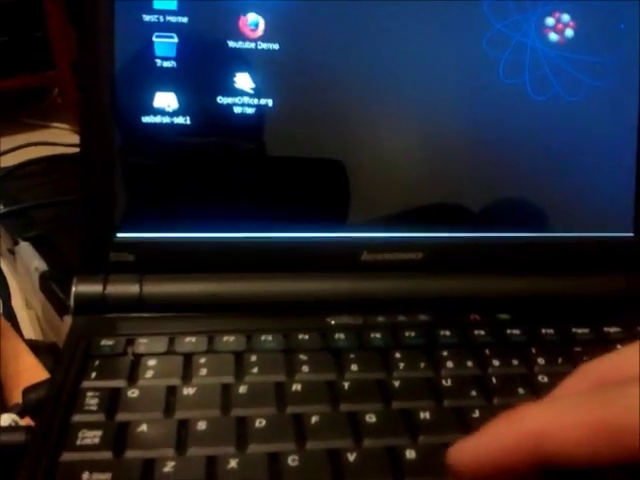
# Step: Open the usbdisk-sdc1 drive and launch its only file, zeal.ogg, in Totem
pyautogui.doubleClick(164, 104)
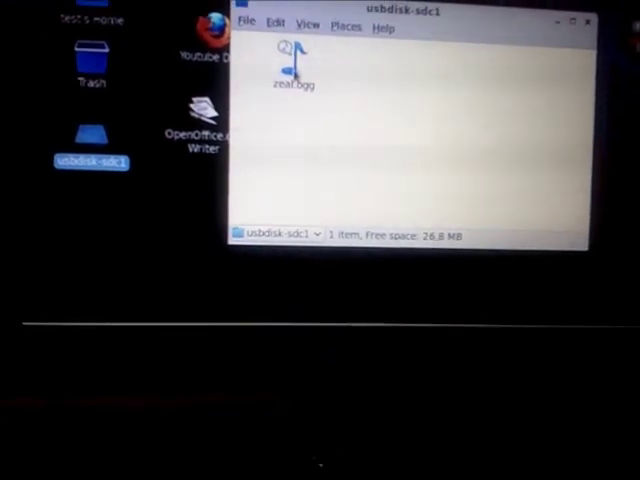
pyautogui.doubleClick(284, 70)
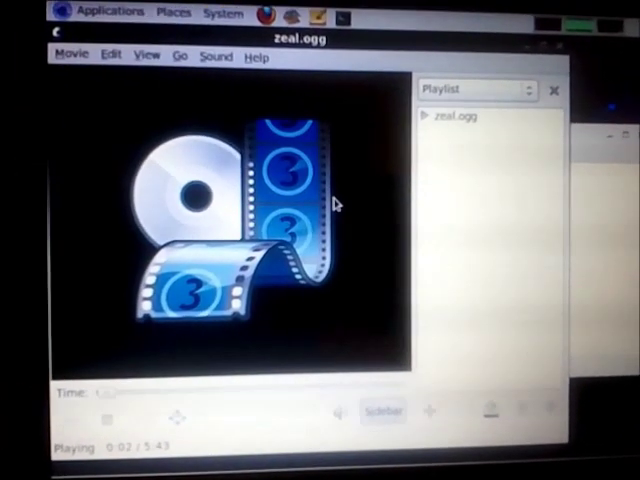